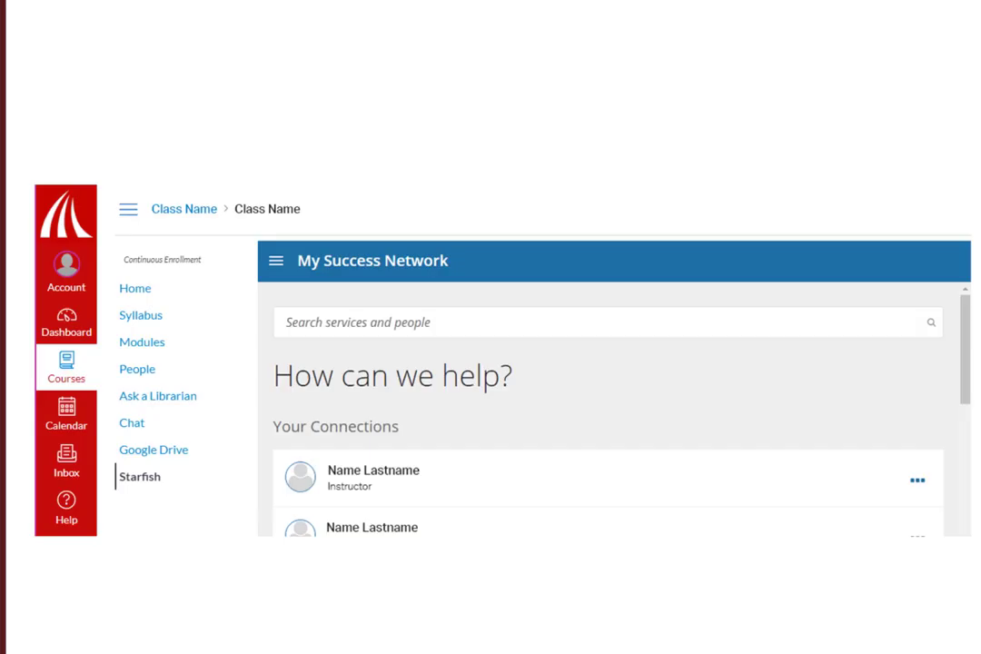
mouse_move(229, 269)
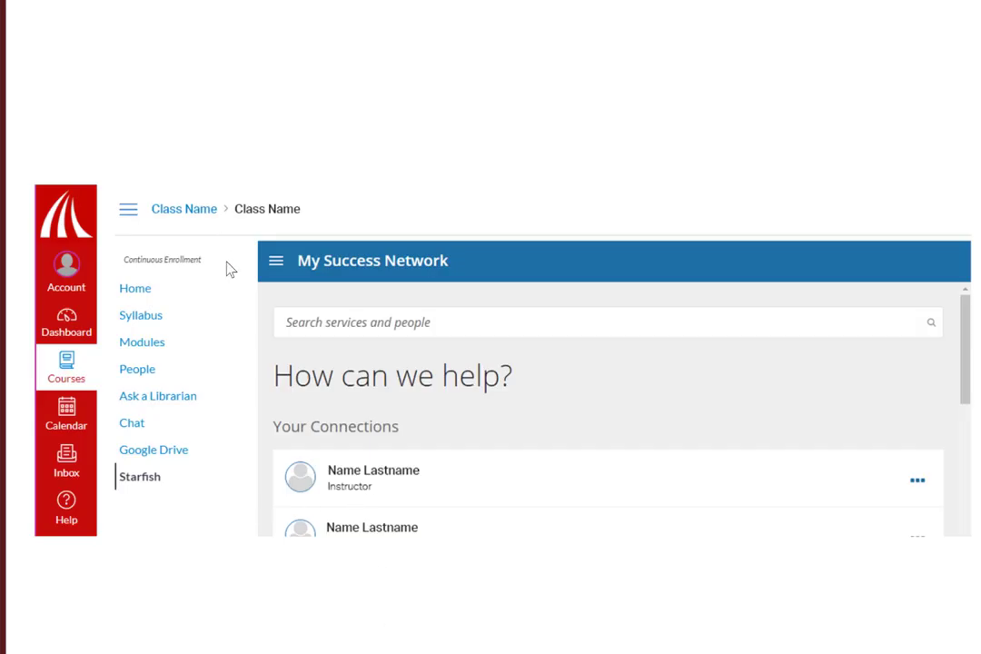
mouse_move(134, 501)
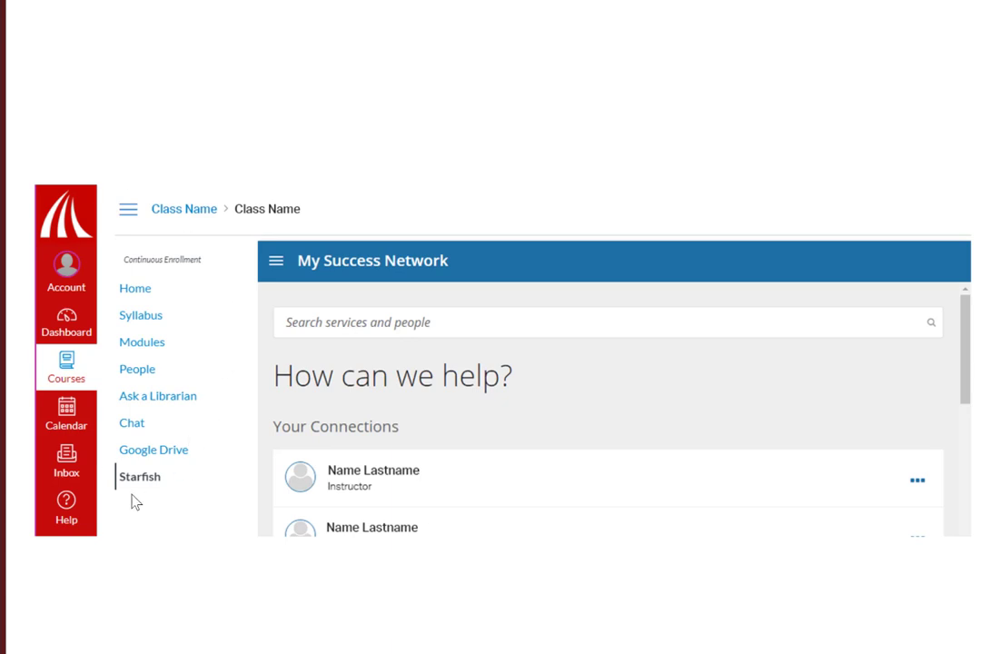
mouse_move(154, 486)
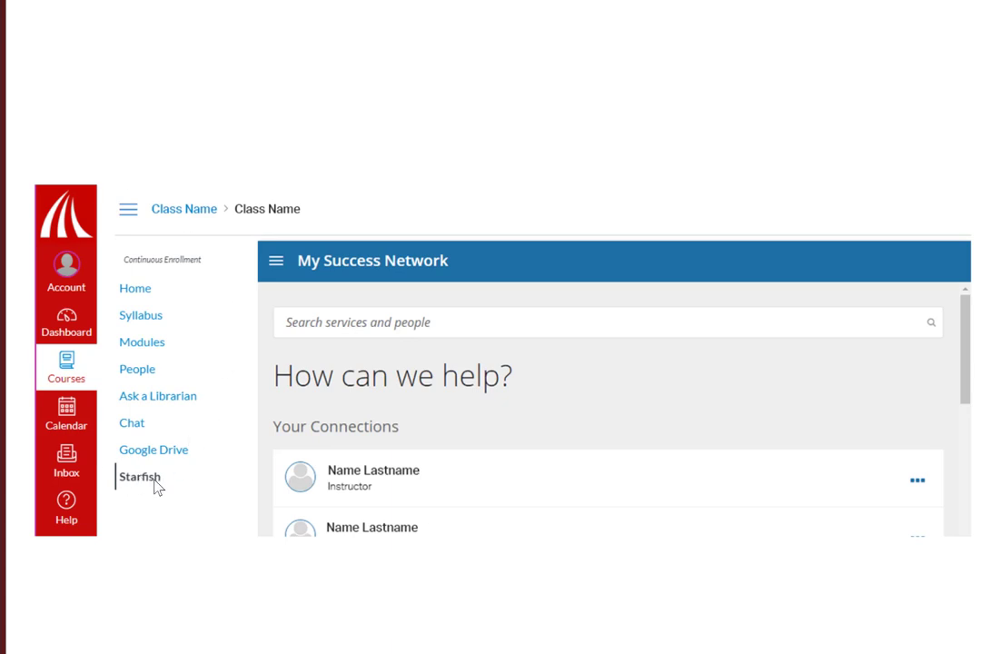
mouse_move(162, 486)
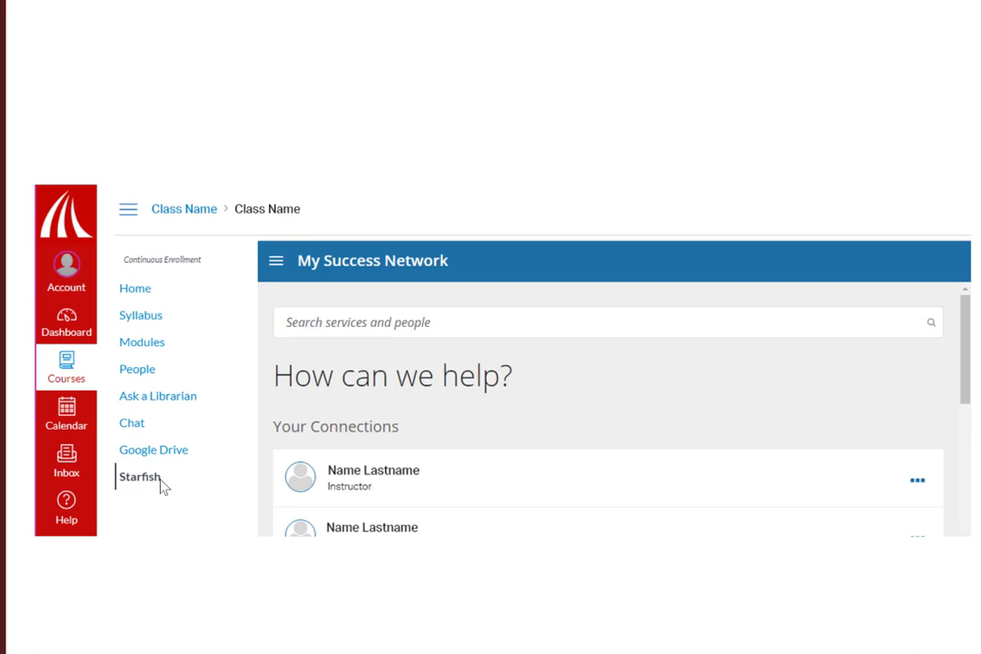
mouse_move(380, 596)
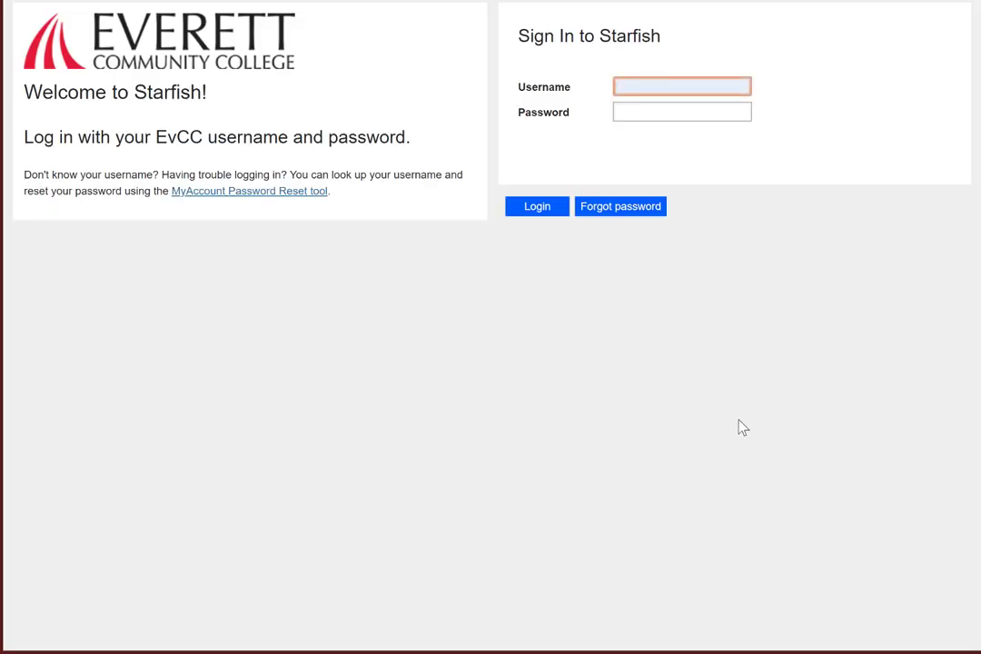
click(682, 86)
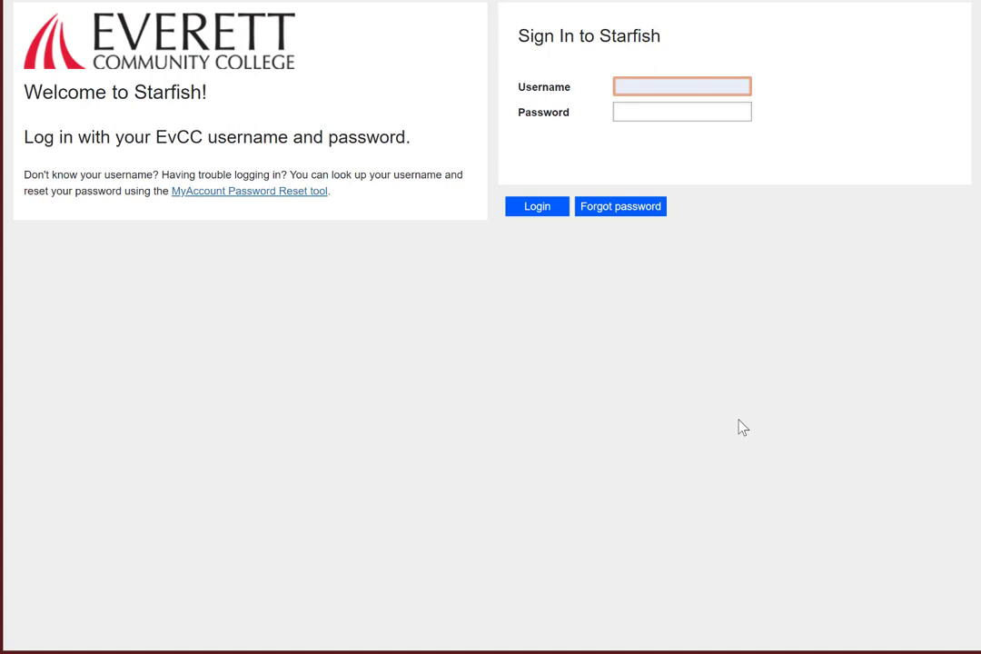
click(681, 87)
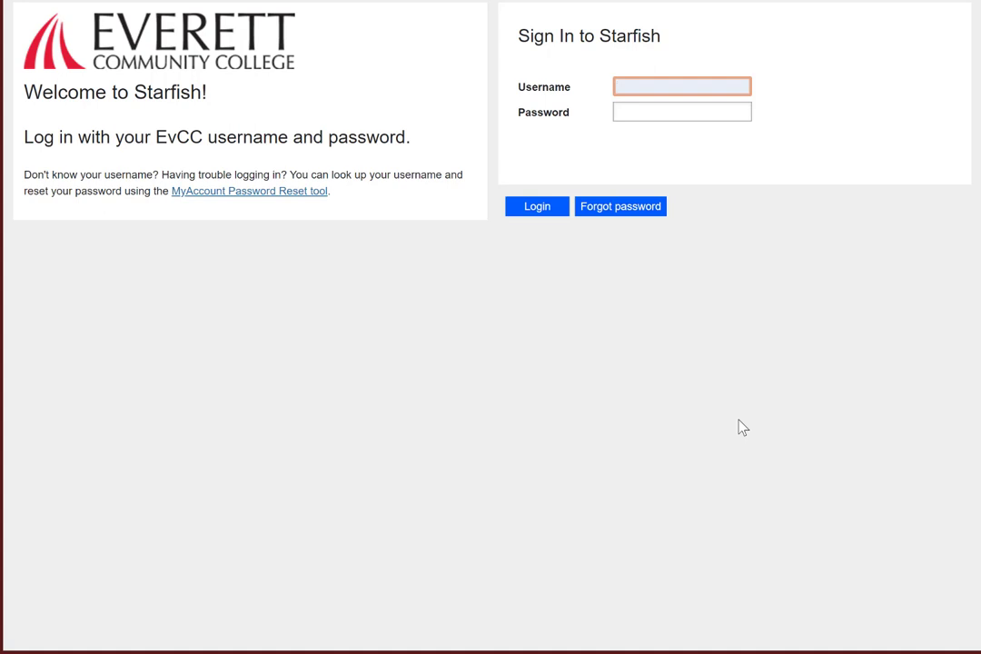
click(681, 86)
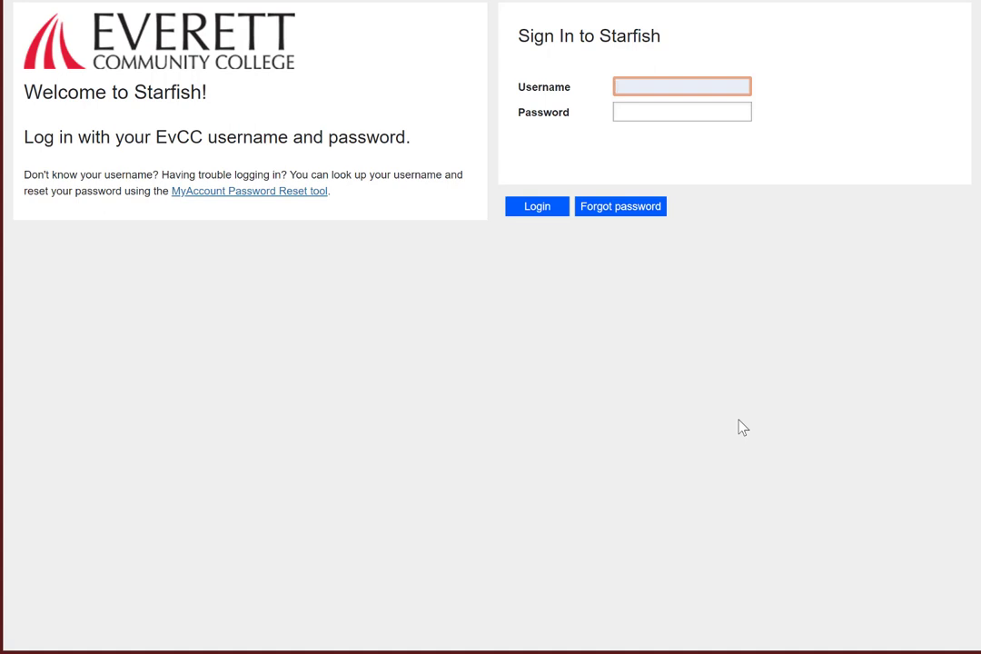
click(682, 86)
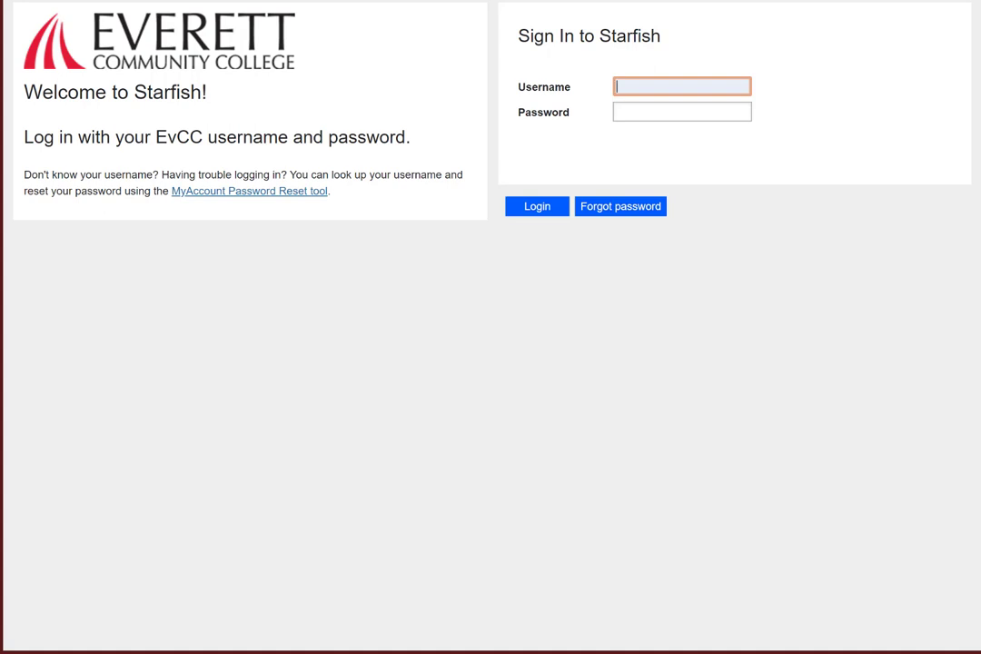
mouse_move(776, 287)
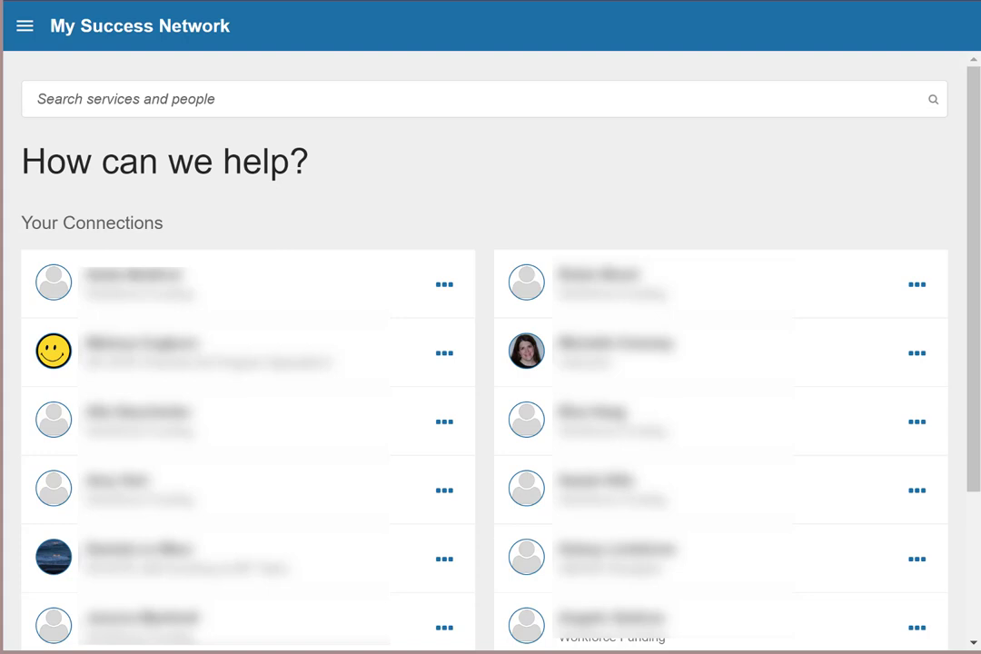
mouse_move(504, 399)
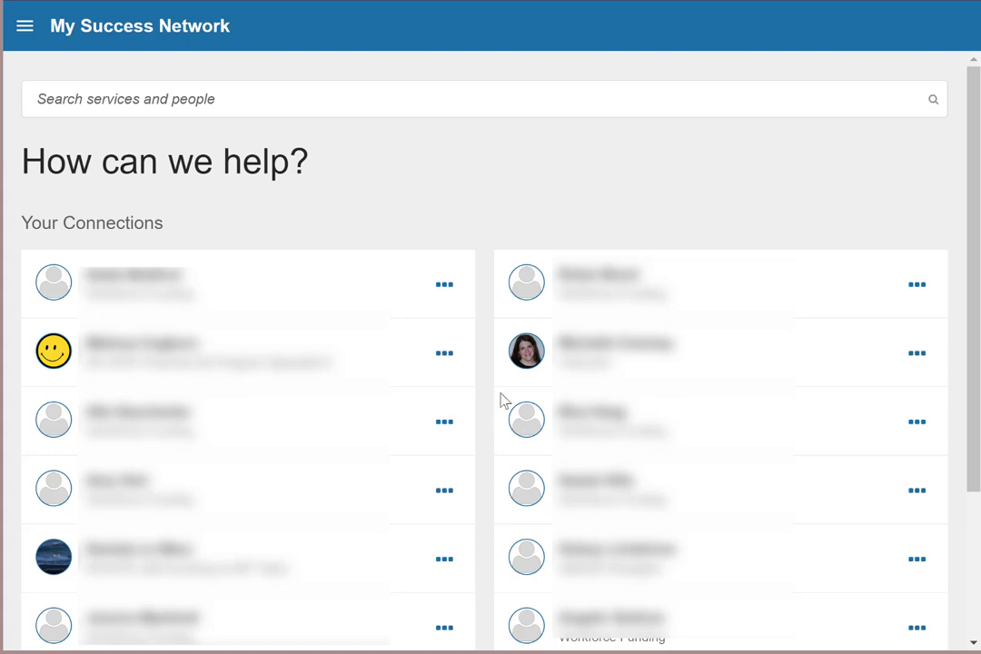
mouse_move(443, 284)
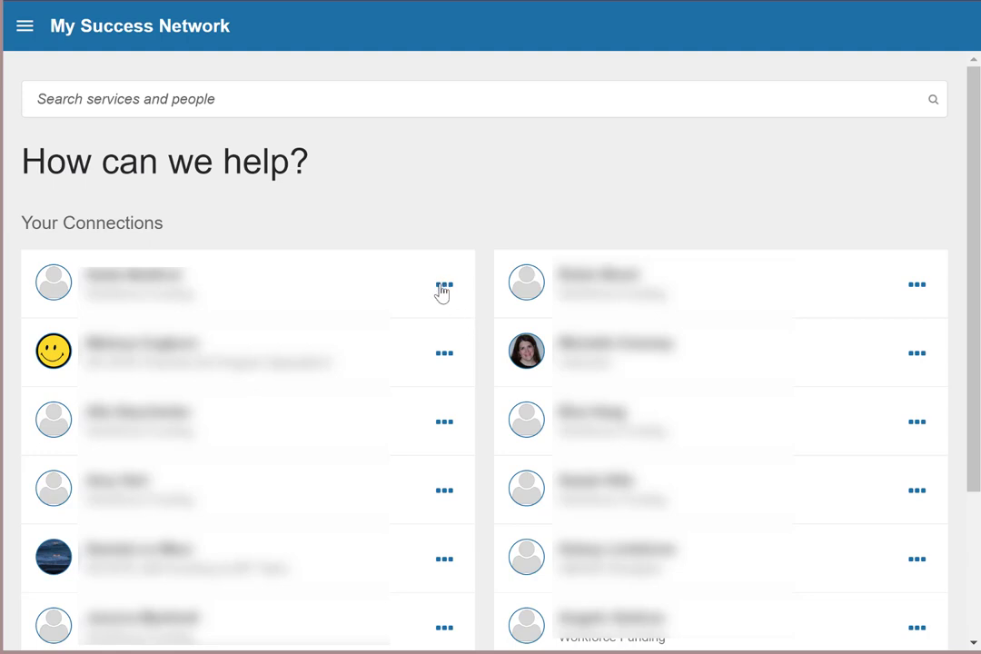
mouse_move(444, 295)
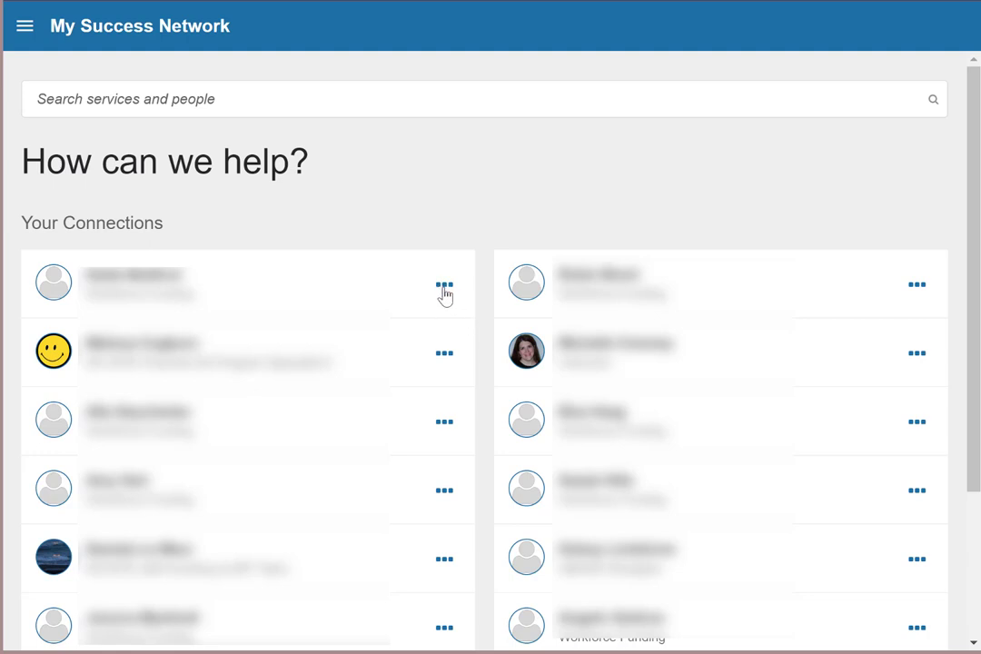
Show the first connection's contact options: Email, Call and View Profile.
click(444, 284)
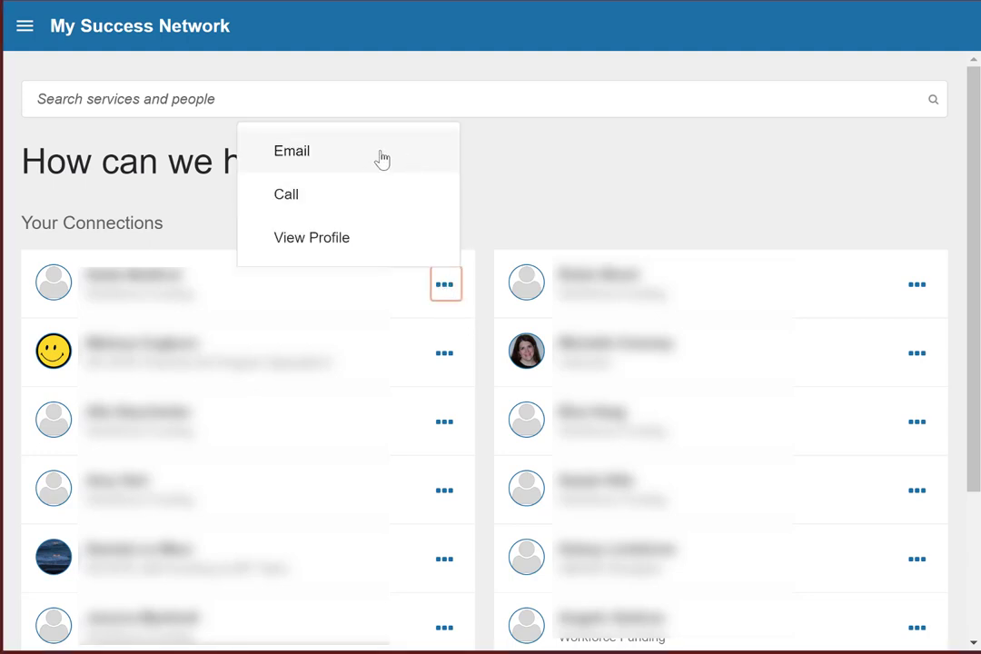
mouse_move(400, 201)
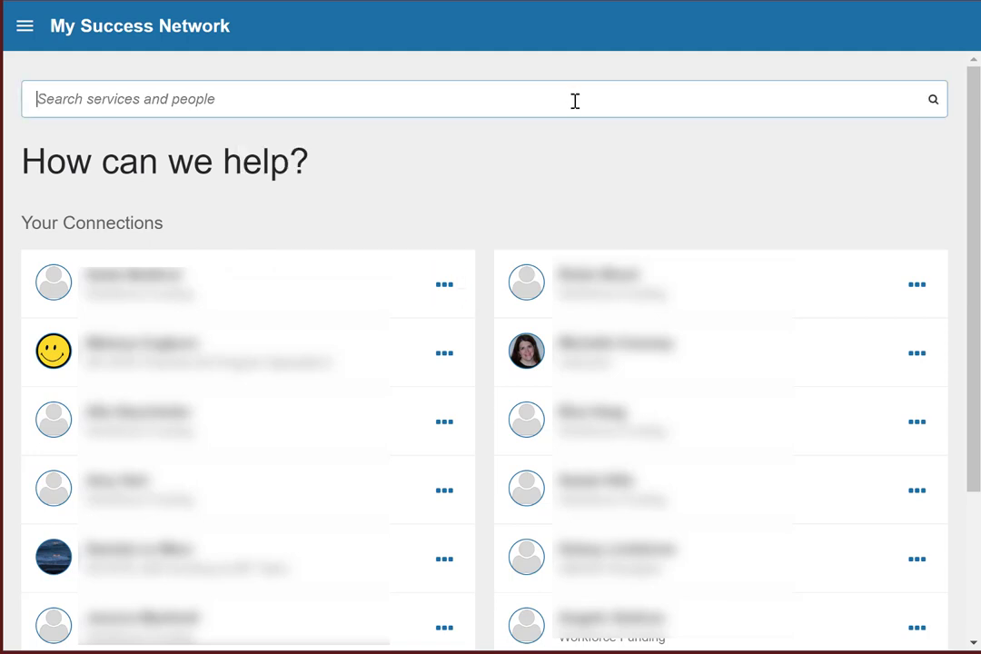
Search the success network for 'caitlin' to show the matching specialist.
text(c)
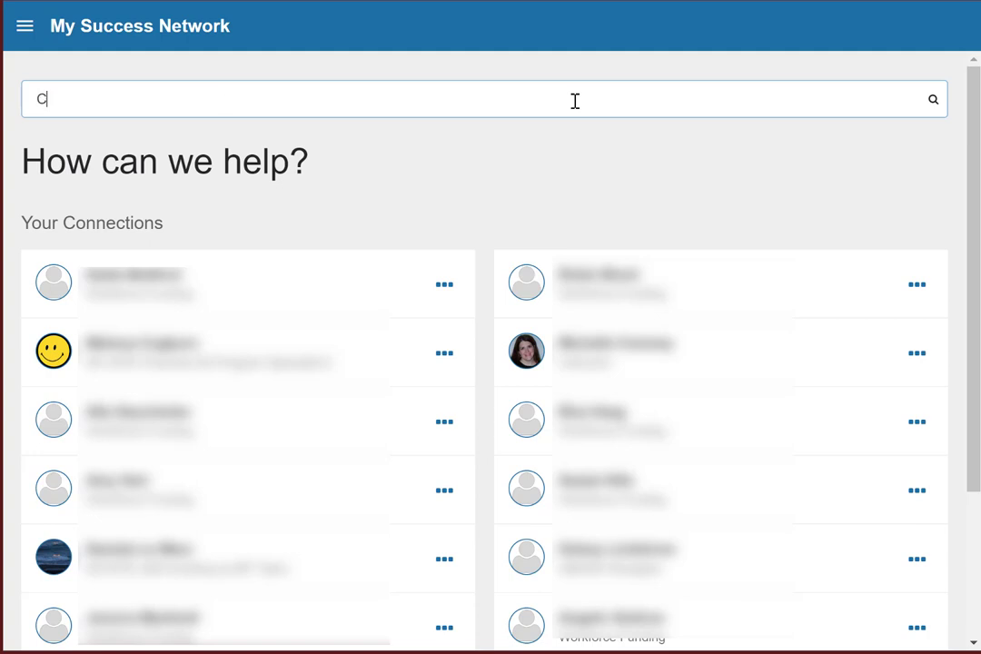
text(aitlin)
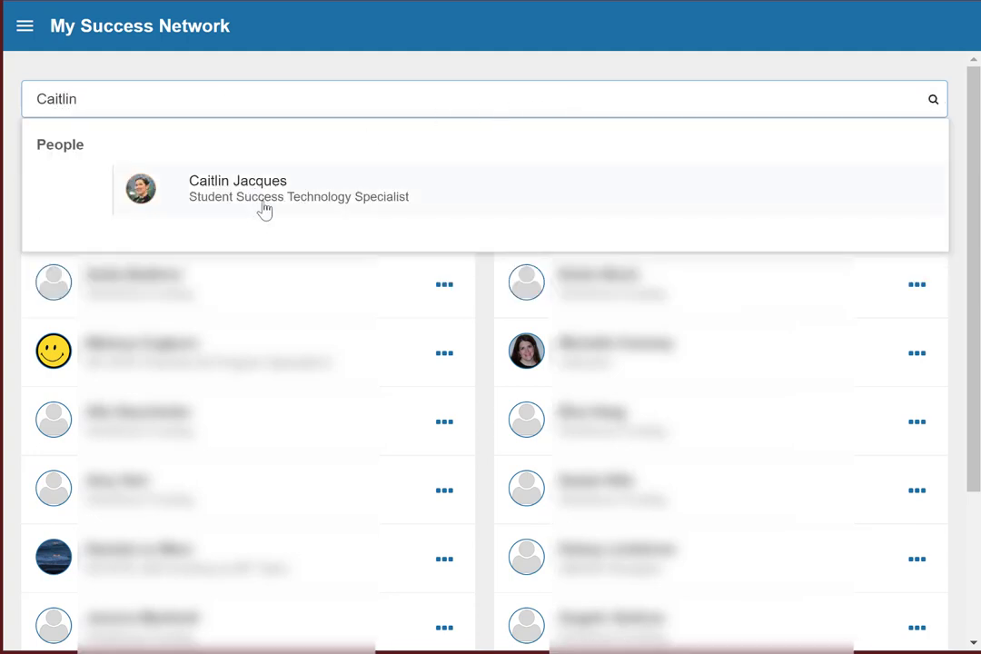
mouse_move(25, 26)
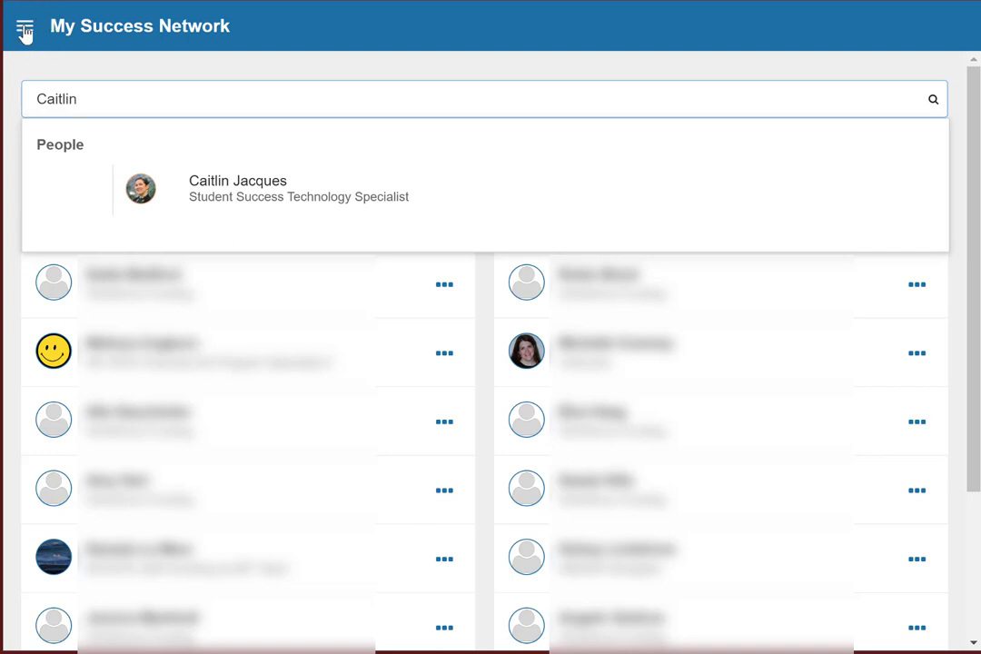
Open the Profile page from the account dropdown in the navigation menu.
click(22, 25)
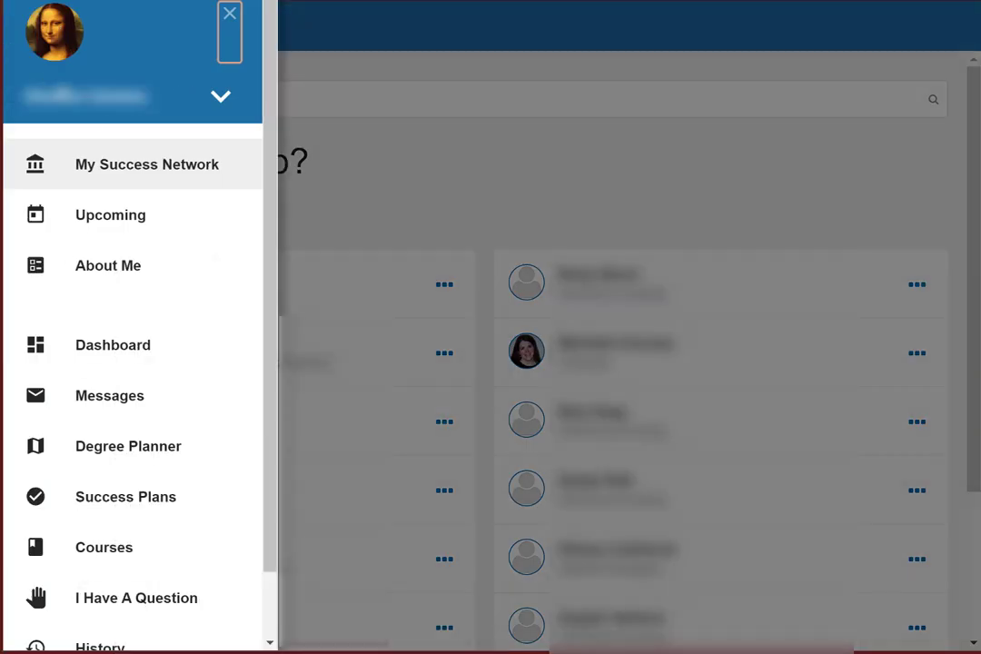
click(86, 96)
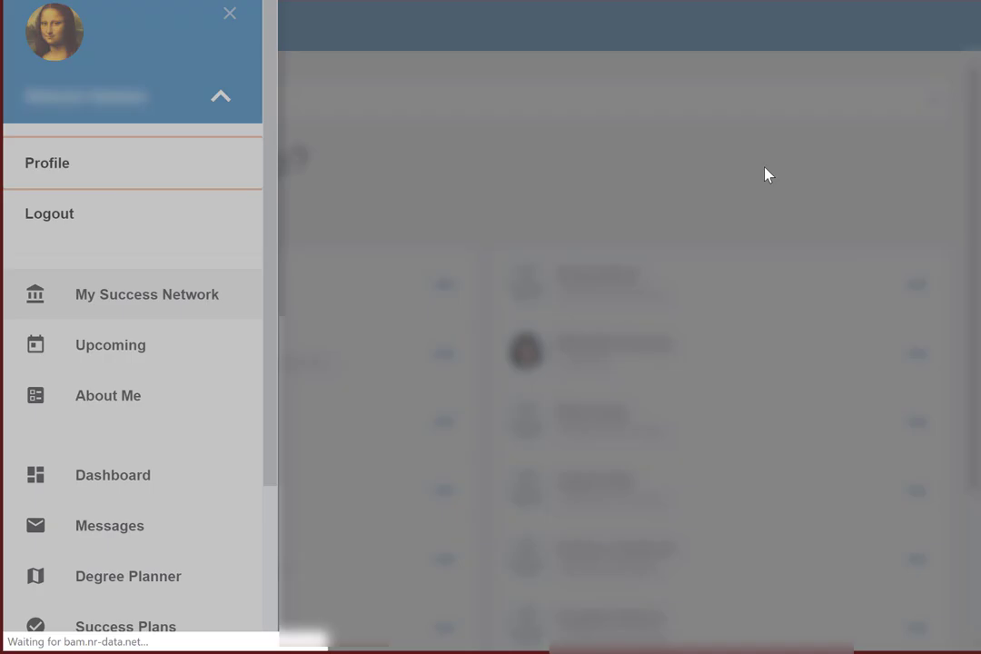
click(47, 162)
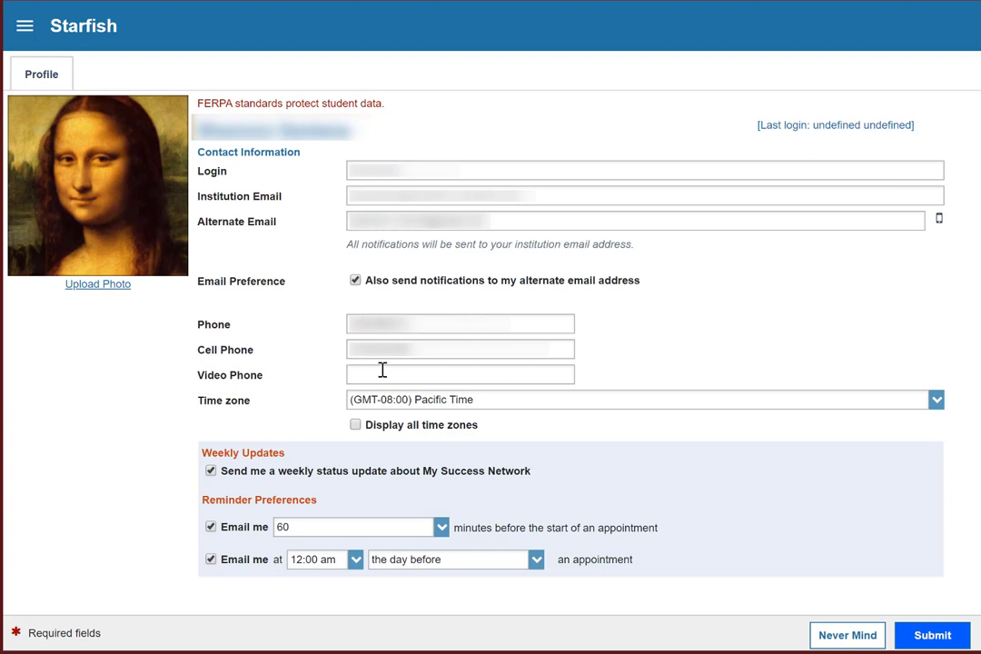
mouse_move(104, 380)
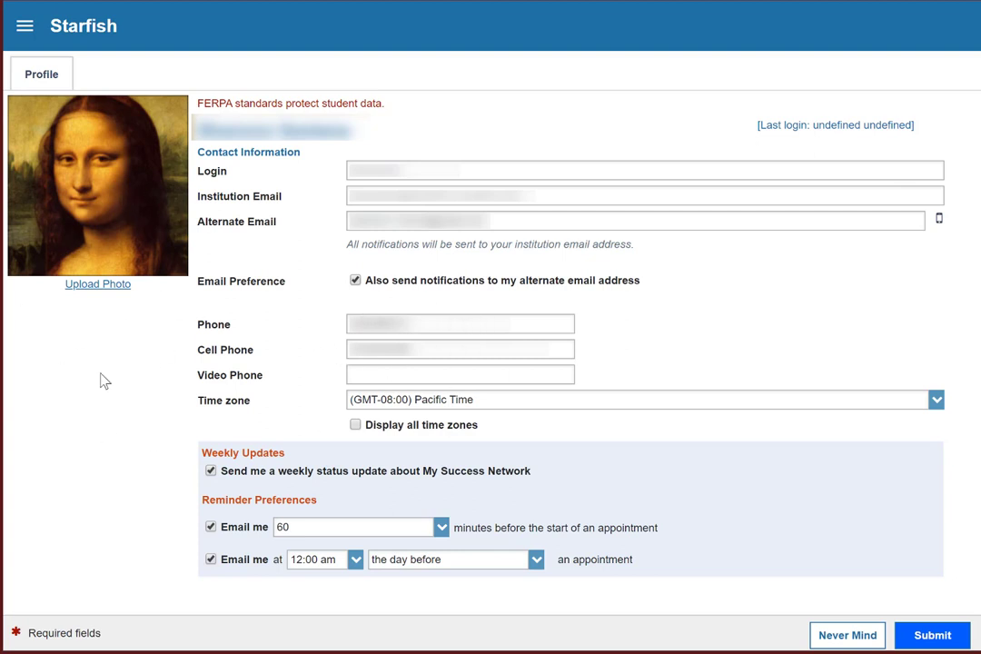
mouse_move(114, 345)
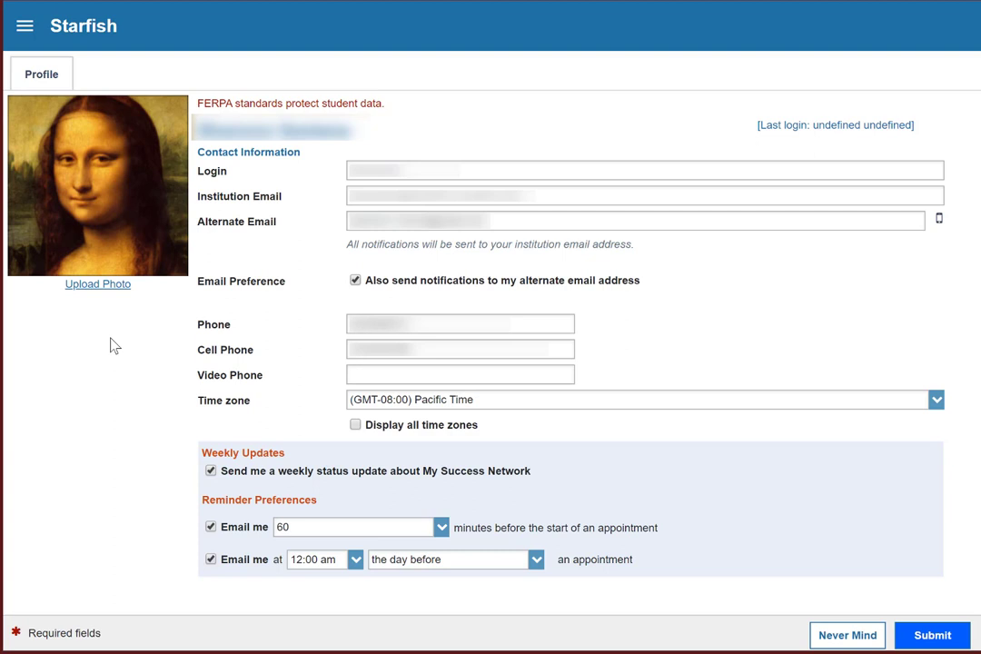
mouse_move(217, 244)
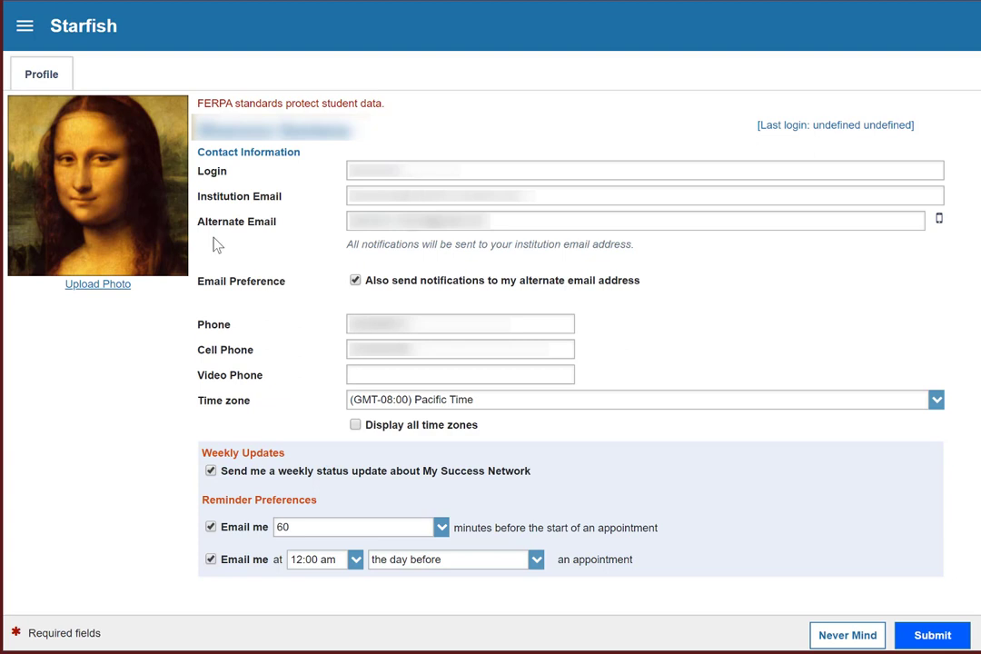
mouse_move(704, 268)
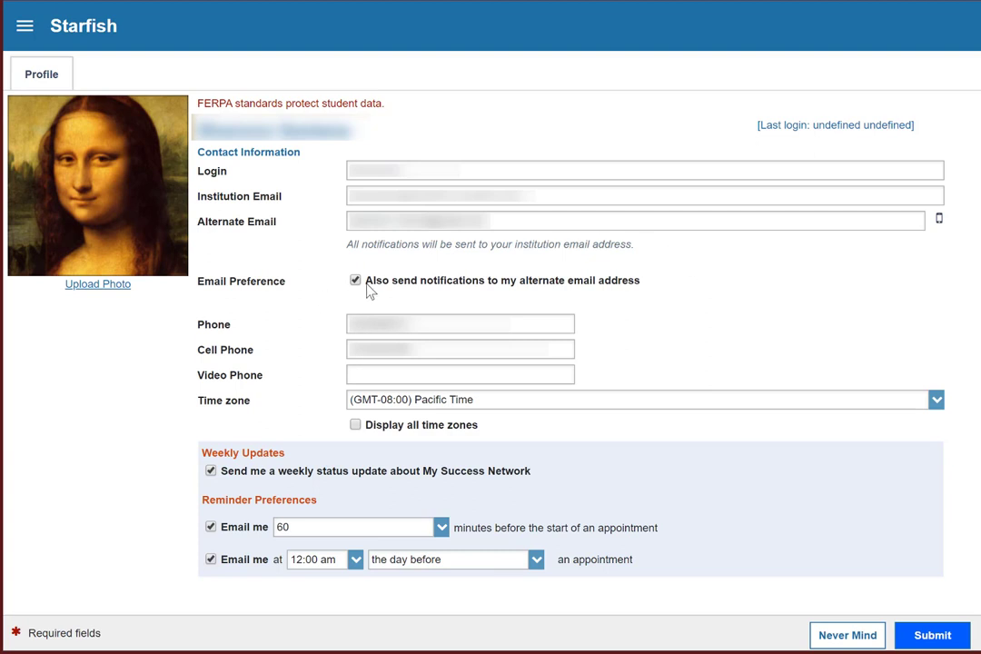
mouse_move(673, 291)
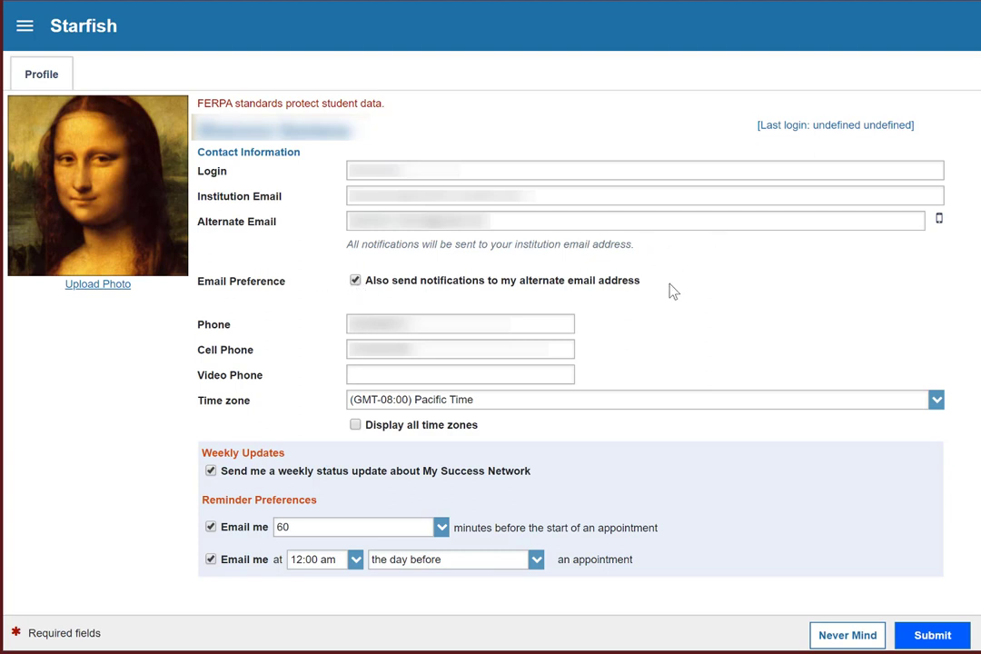
mouse_move(834, 275)
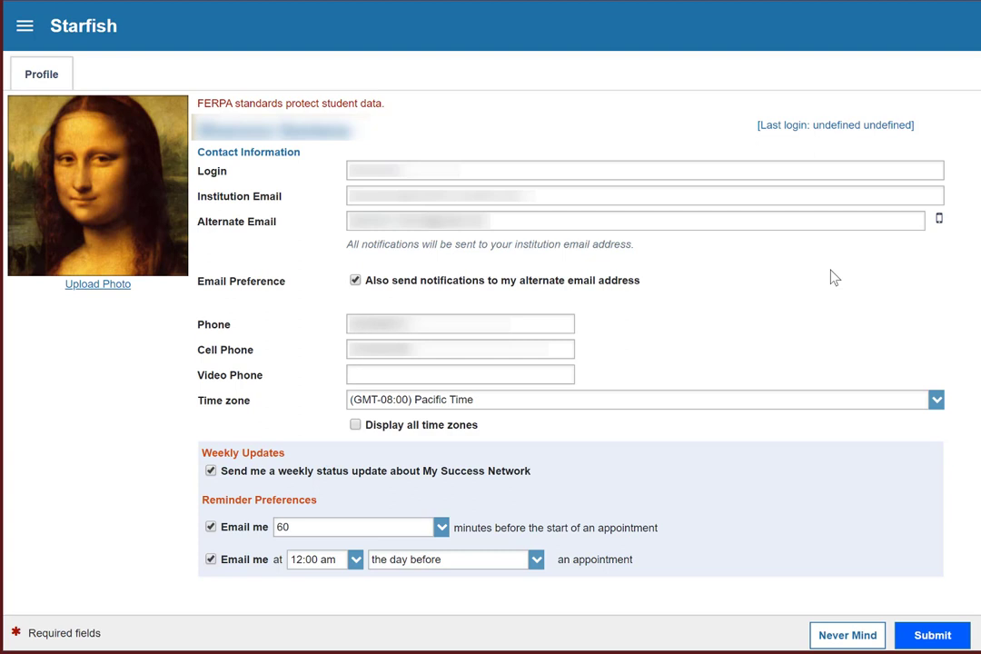
mouse_move(939, 218)
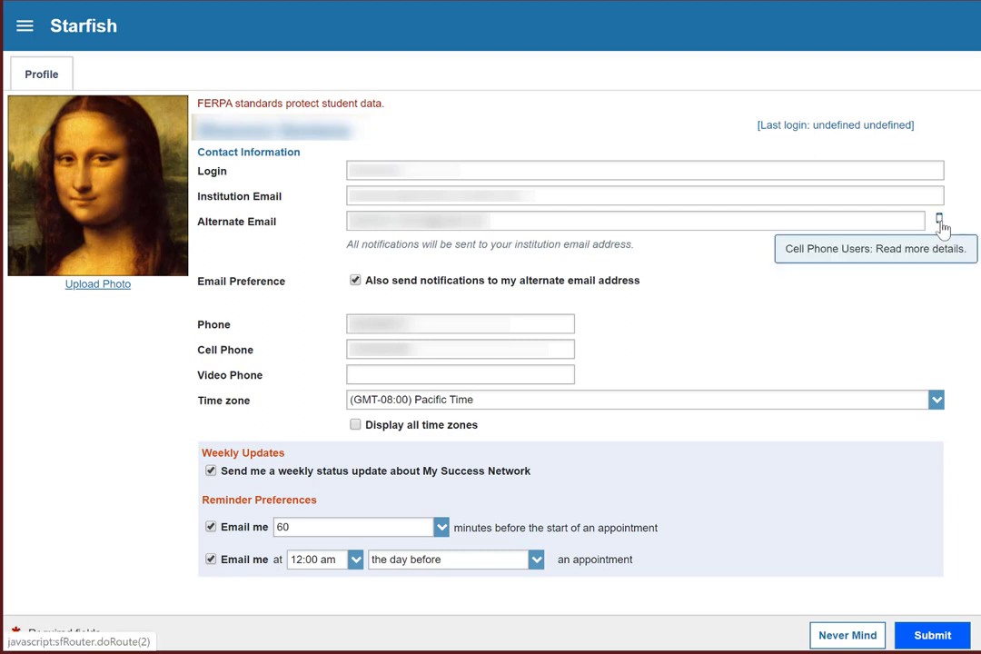
click(940, 221)
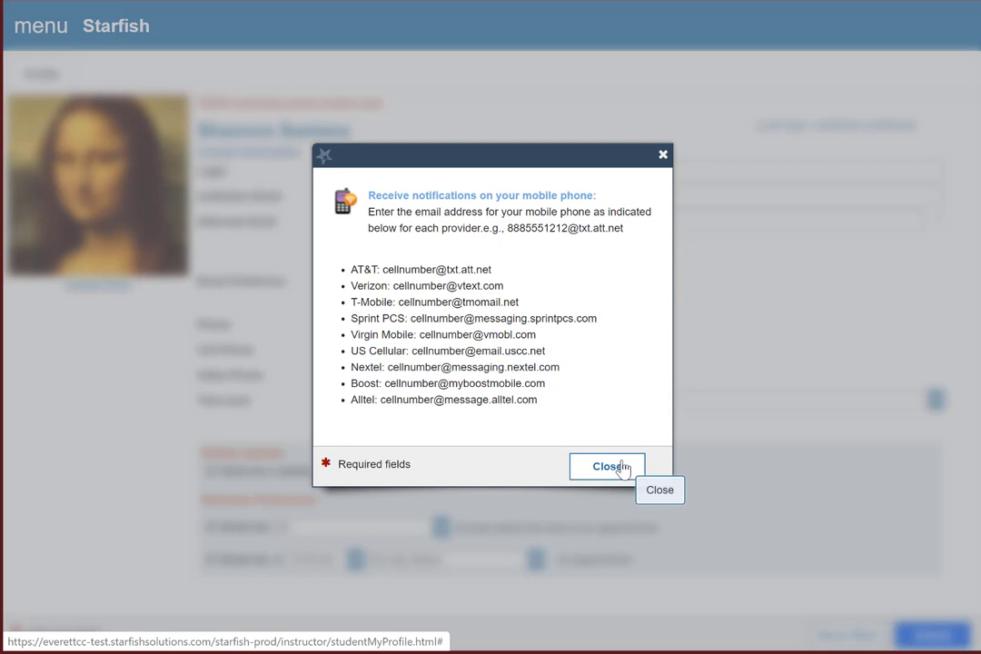
click(607, 466)
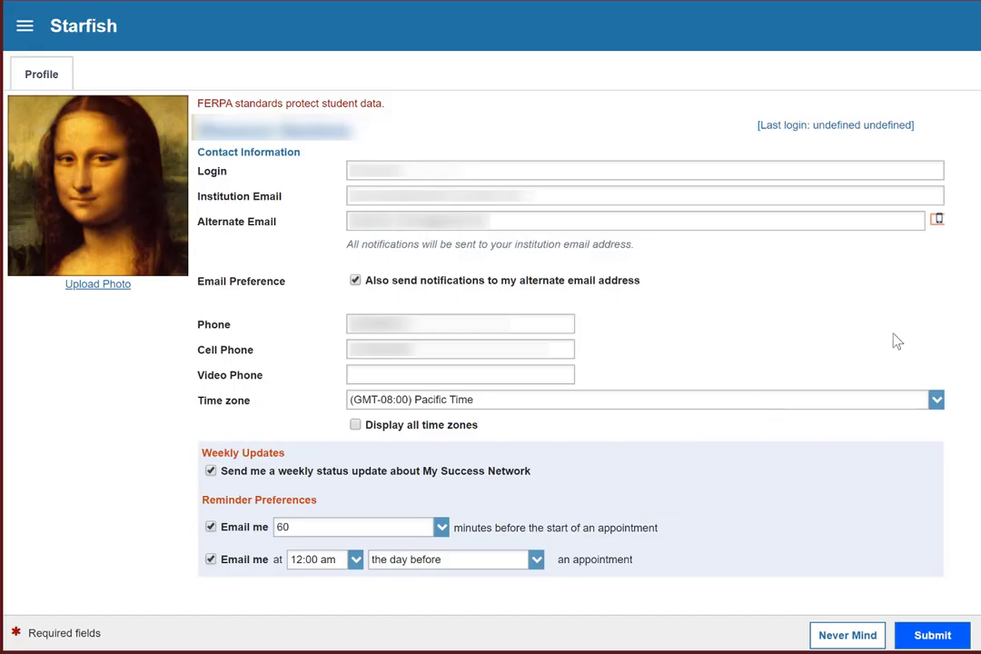
mouse_move(917, 353)
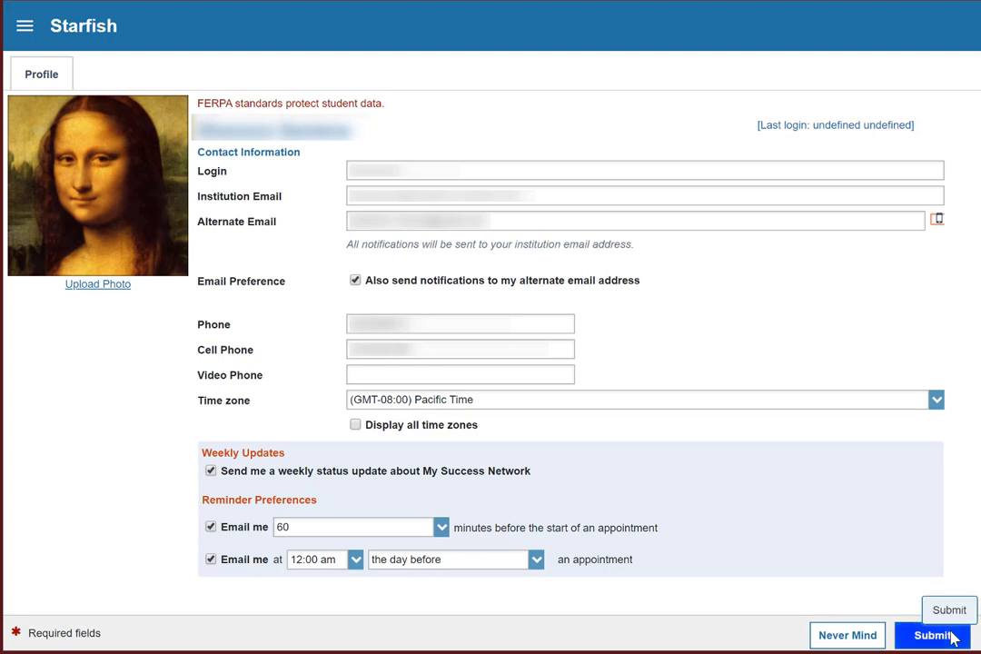
Submit the profile settings and acknowledge the 'Your data has been saved' confirmation.
click(931, 635)
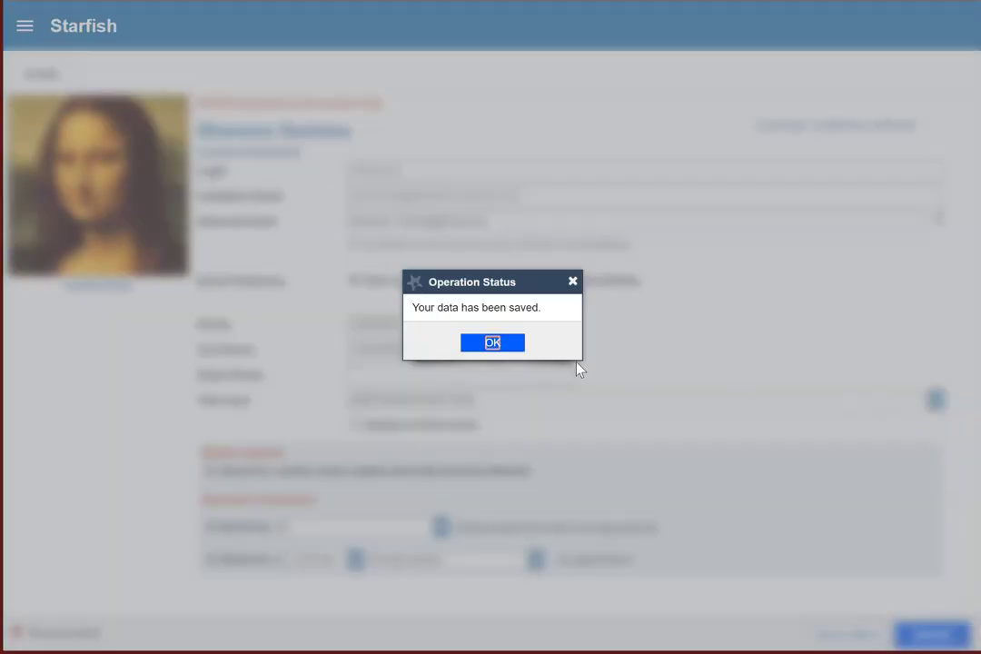
click(491, 342)
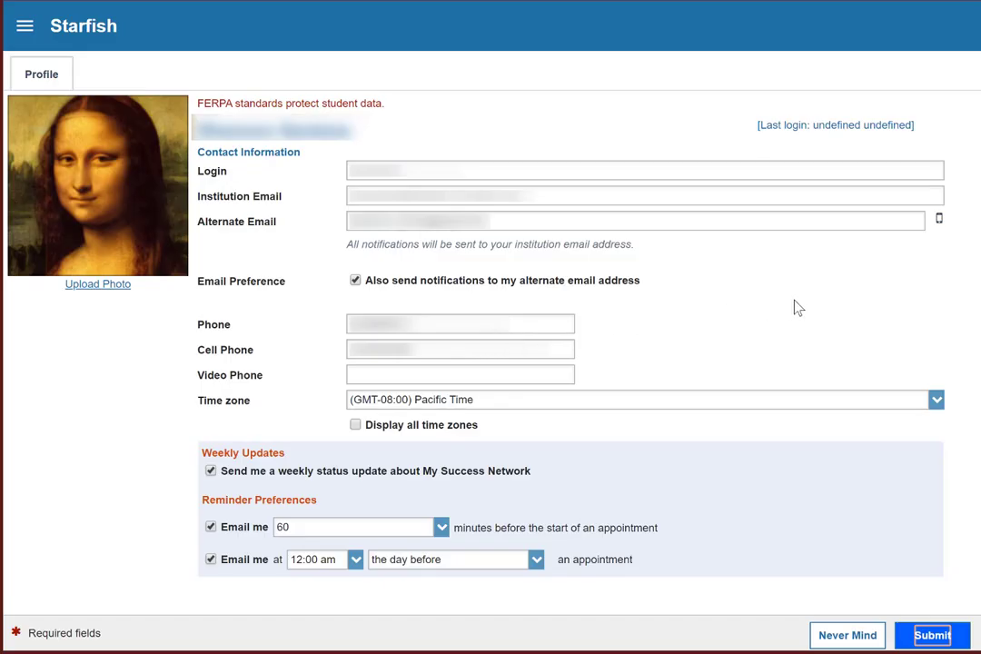